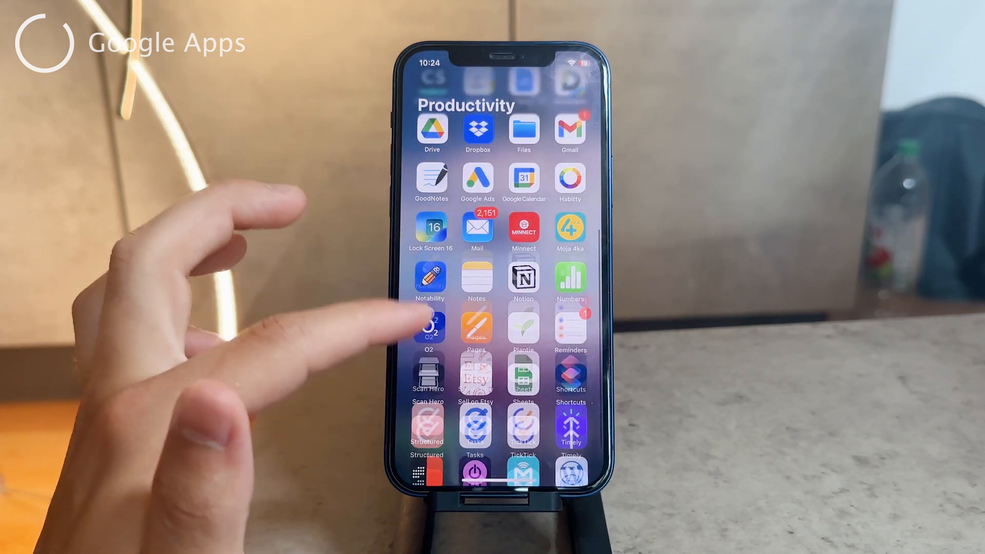
Launch Gmail from the Productivity folder on the Home Screen
click(569, 129)
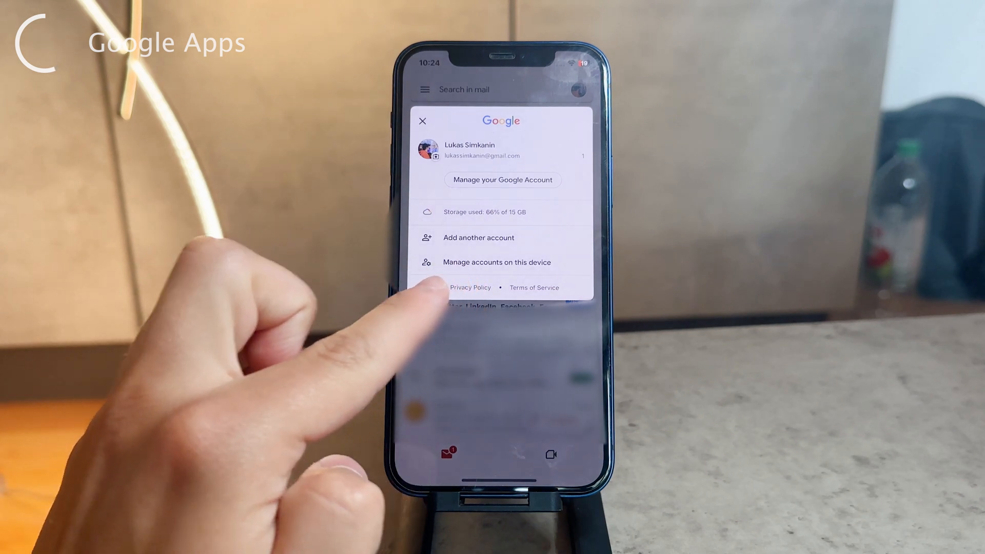
Request removal of the second Google account from Manage accounts on this device
click(497, 262)
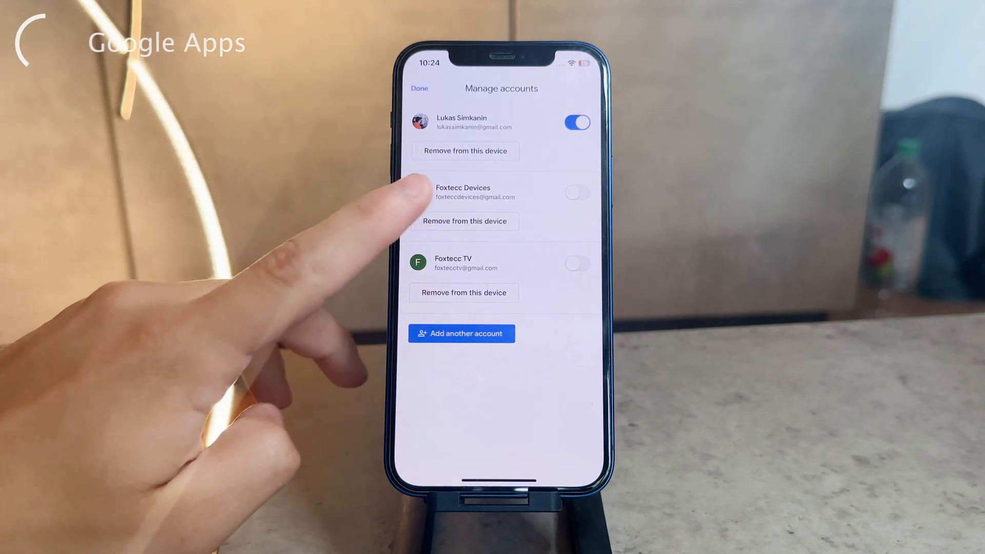
click(465, 222)
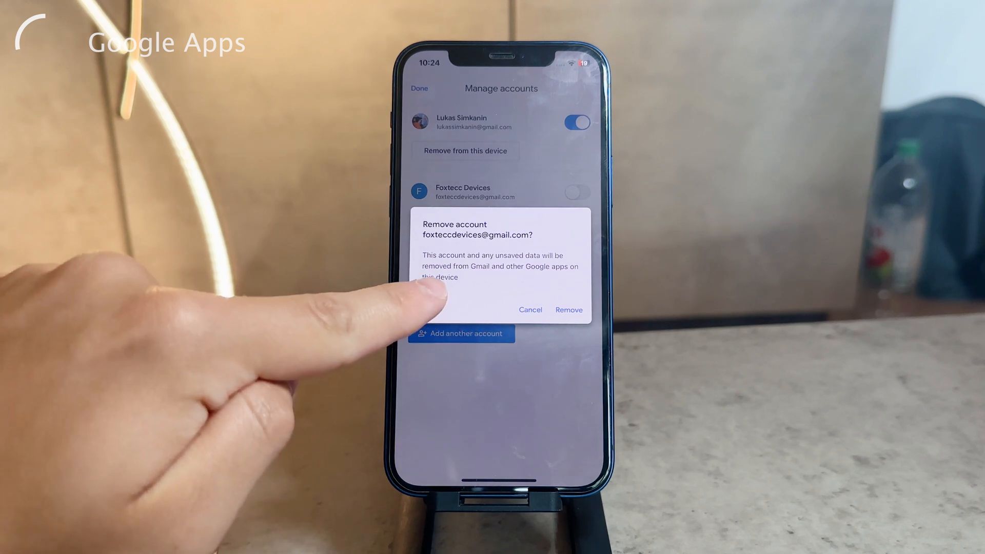
mouse_move(452, 377)
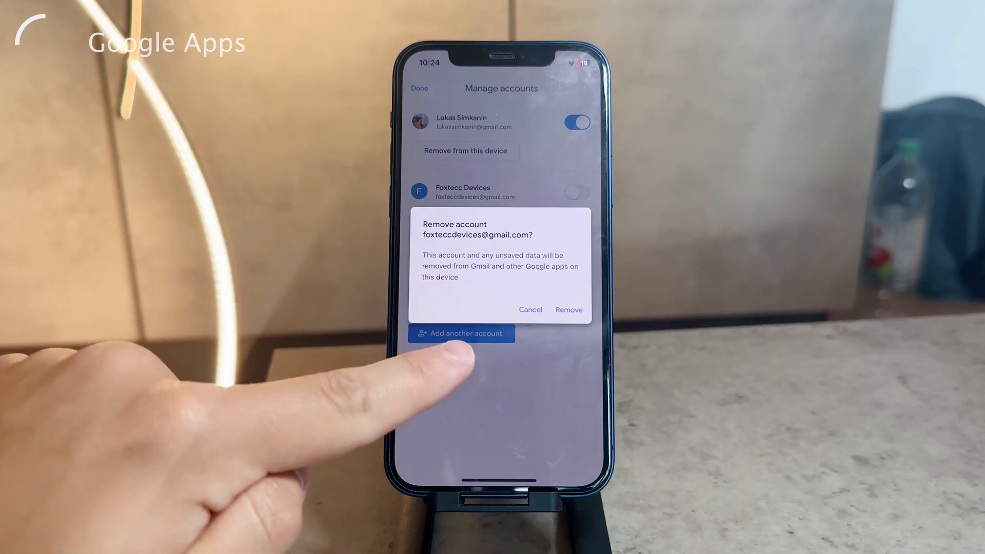
mouse_move(440, 377)
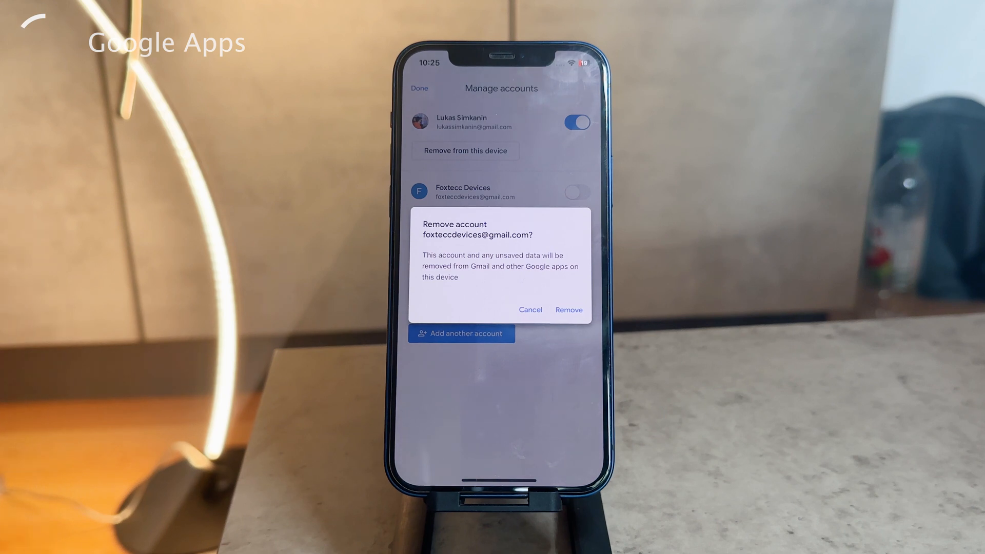
Confirm removing the account from Gmail and return to the Home Screen app pages
click(567, 310)
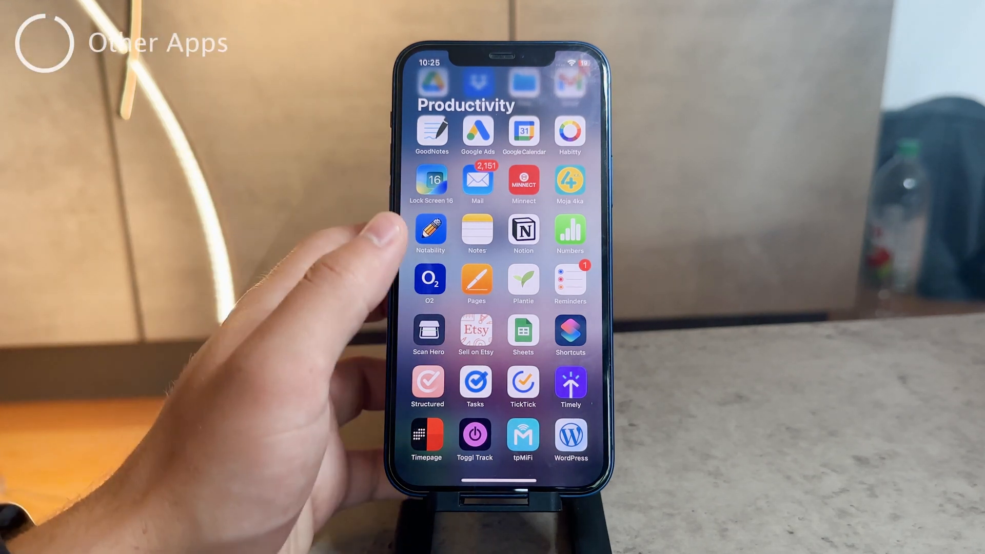
scroll(down, 3)
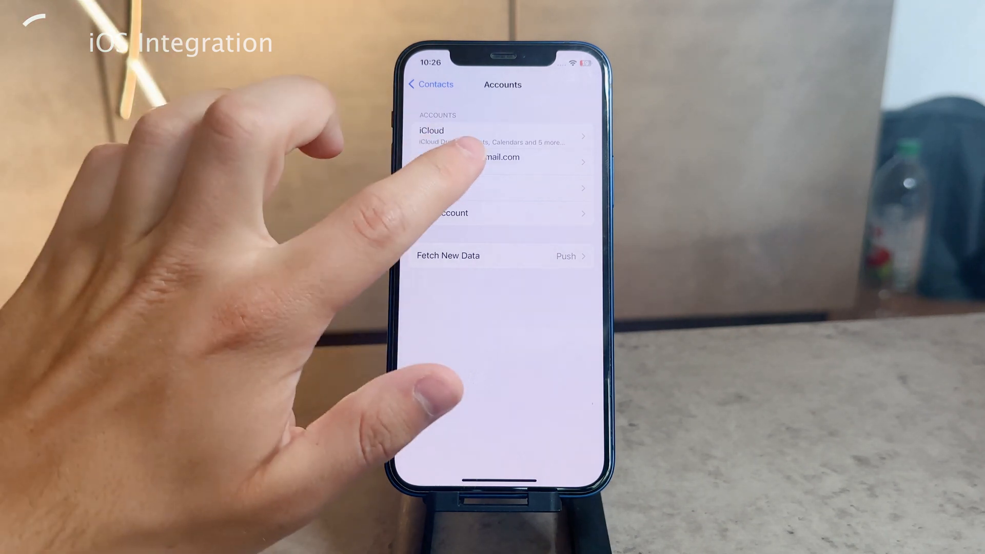
Show the Gmail account's detail page from Settings > Contacts > Accounts
click(503, 157)
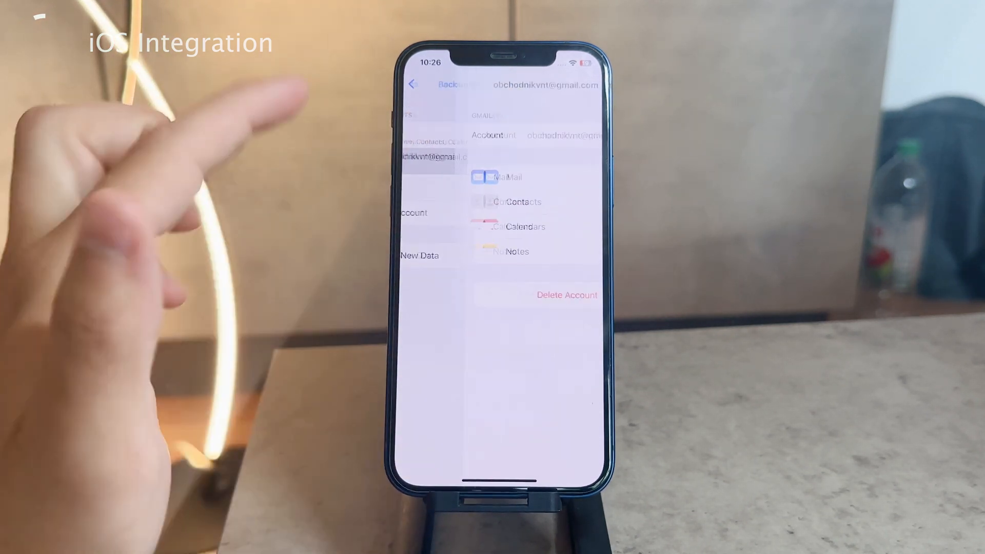